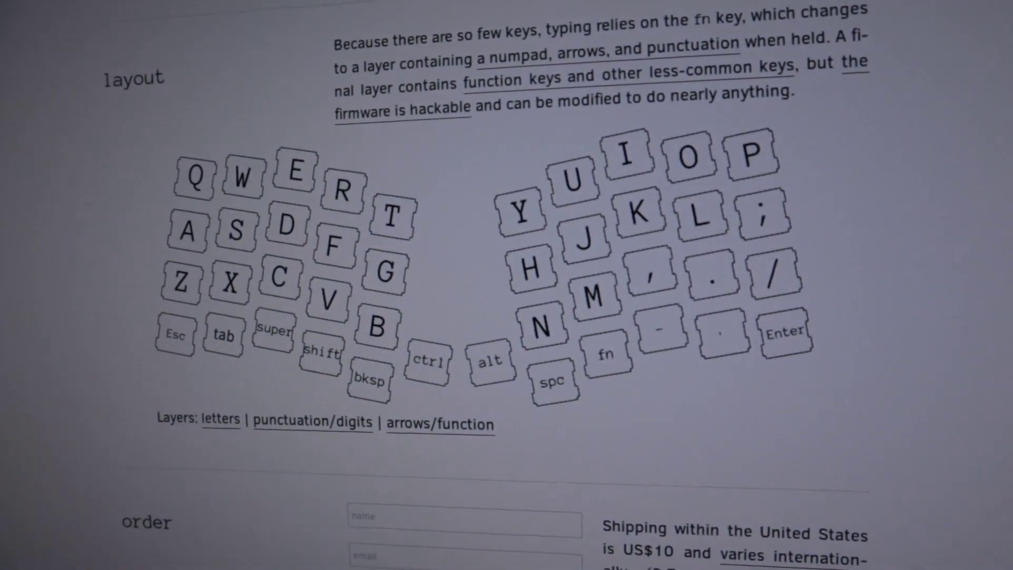
# - Rerun sudo make atreus:default:avrdude so the Atreus firmware compiles atreus.c and keymap.c
pyautogui.scroll(-3)
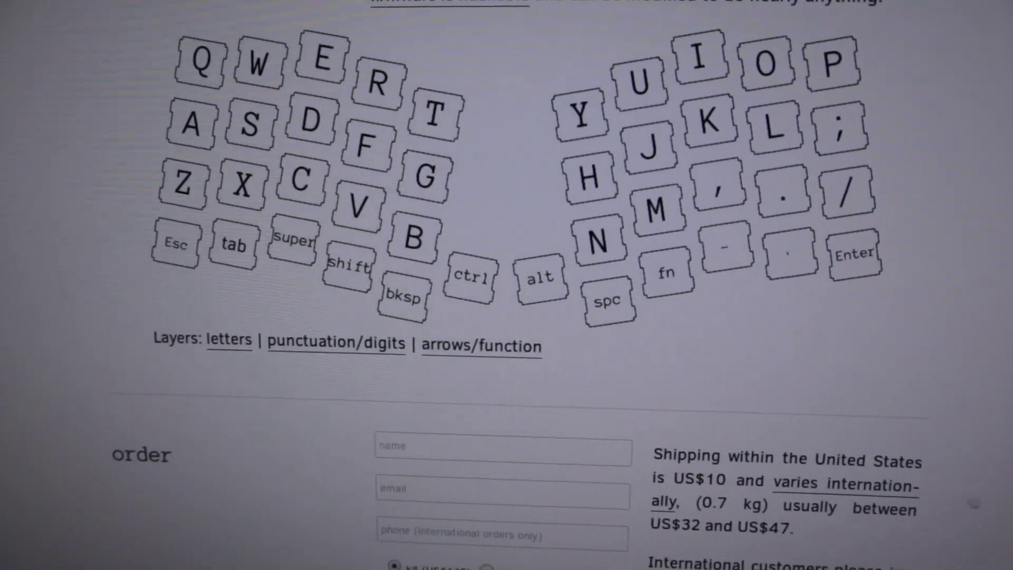
pyautogui.scroll(-3)
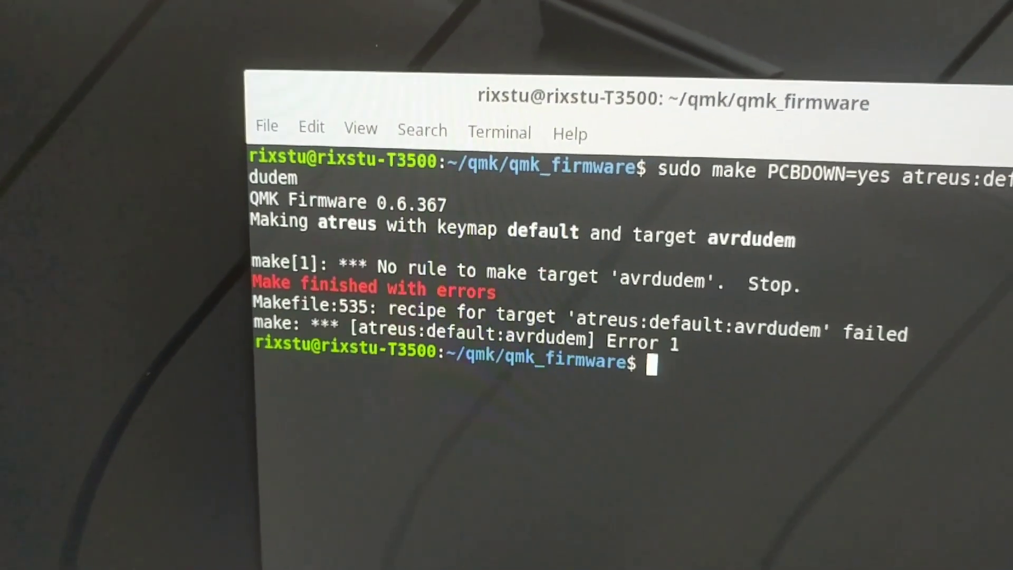
pyautogui.press('Return')
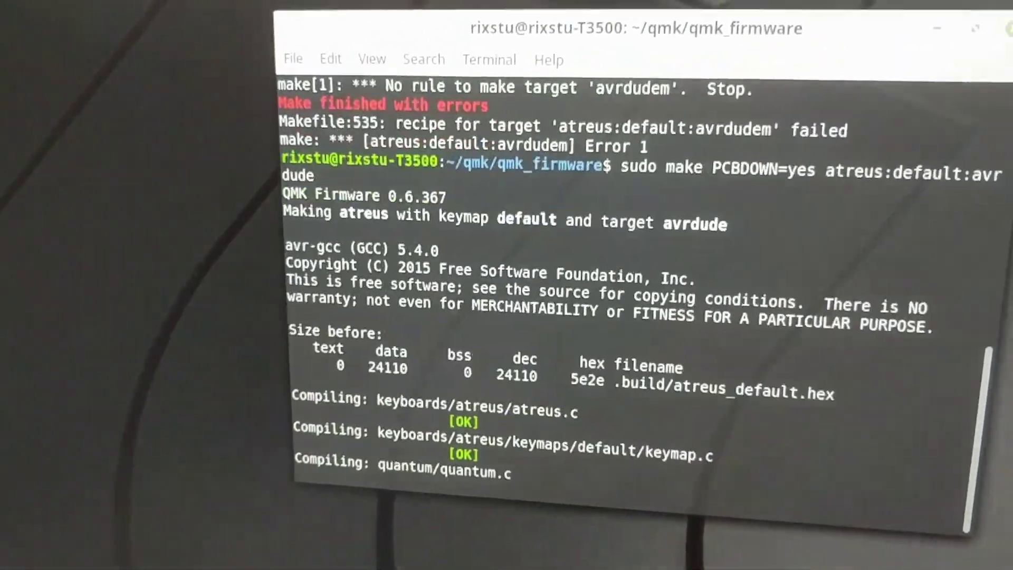